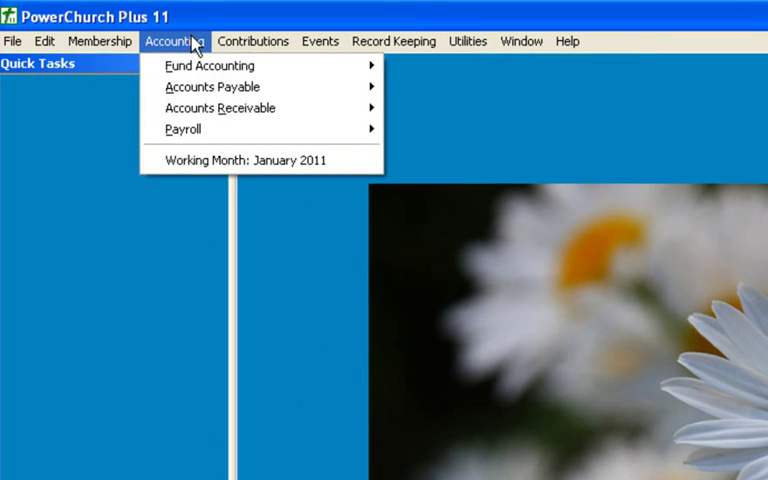
mouse_move(185, 129)
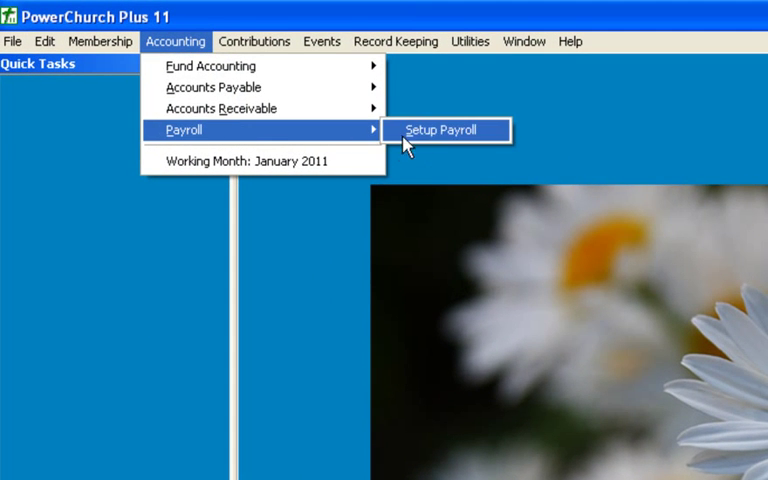
- Launch Accounting > Payroll > Setup Payroll, opening the wizard's Departments step
click(445, 130)
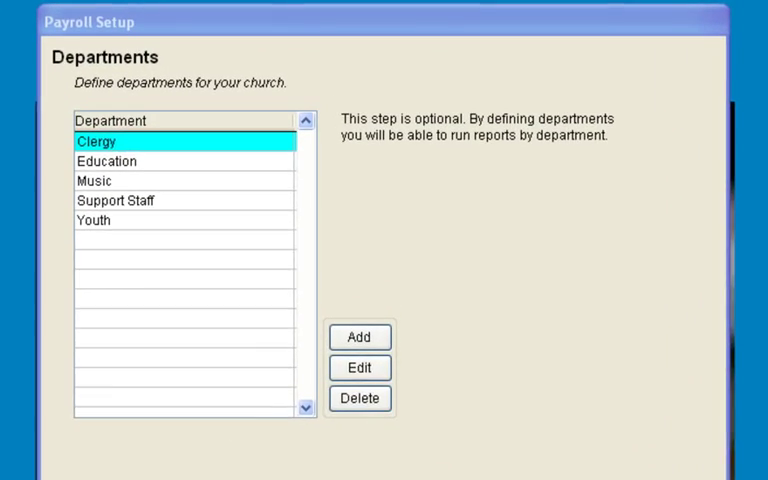
- Change the Clergy department's description to Pastor
click(358, 367)
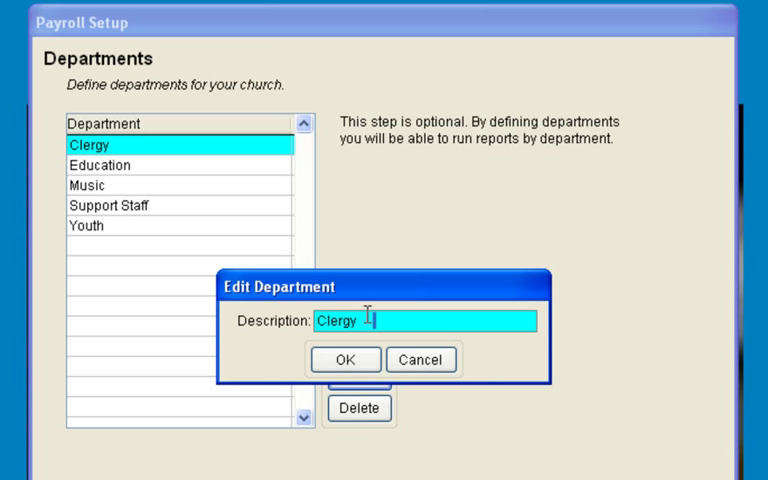
text(Pastor)
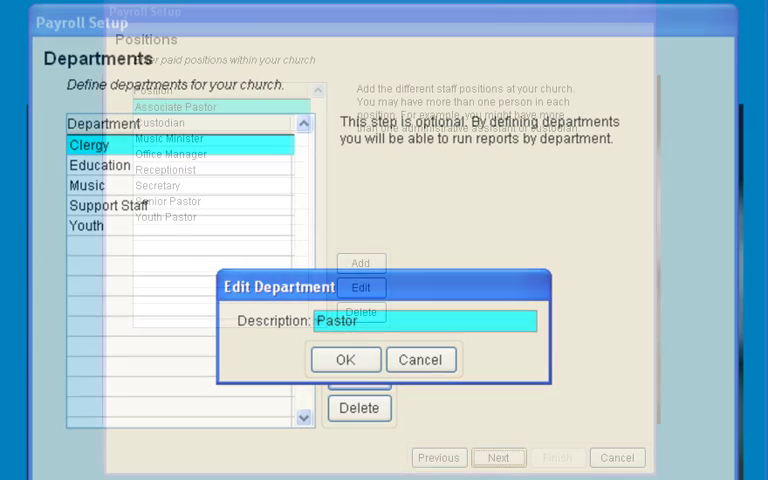
click(345, 359)
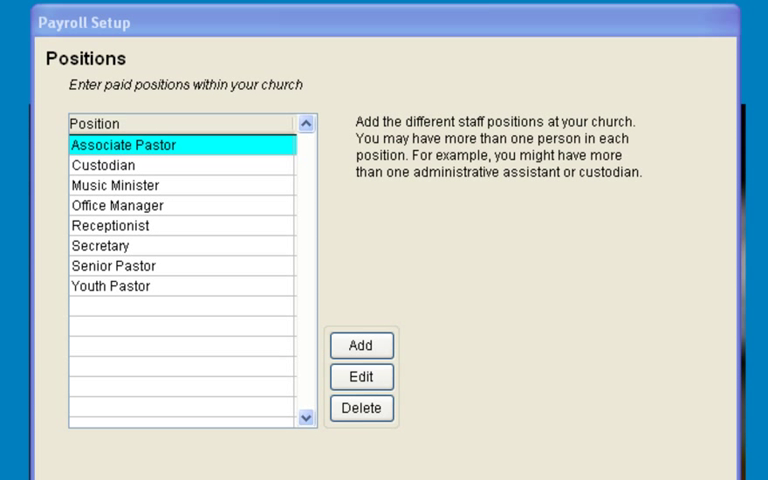
- Rename the Custodian staff position to Maintenance
click(124, 165)
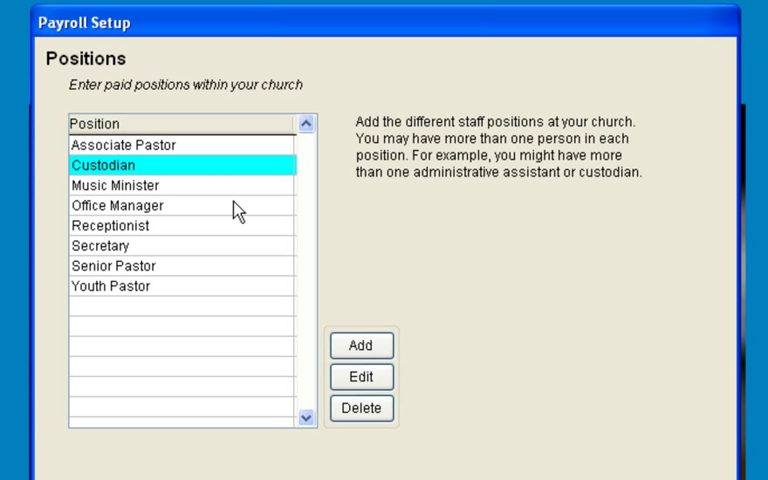
click(361, 377)
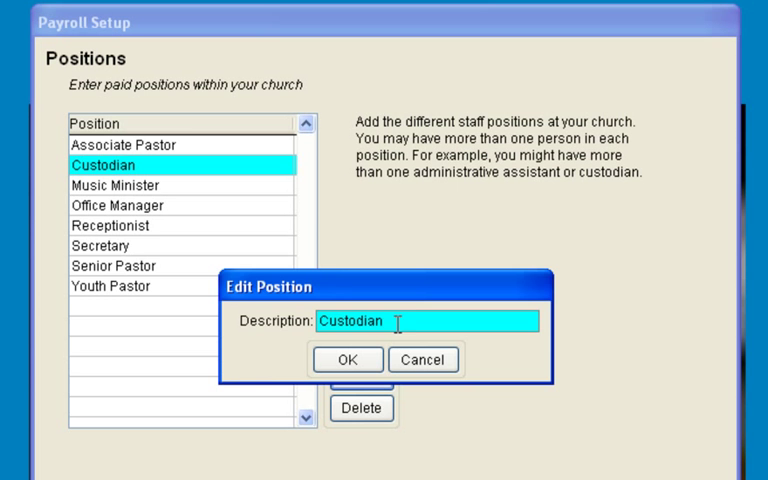
text(Maintenance)
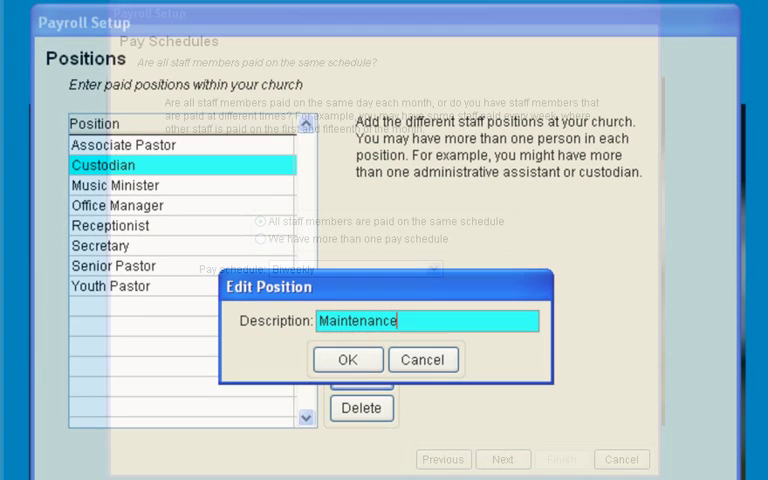
click(347, 359)
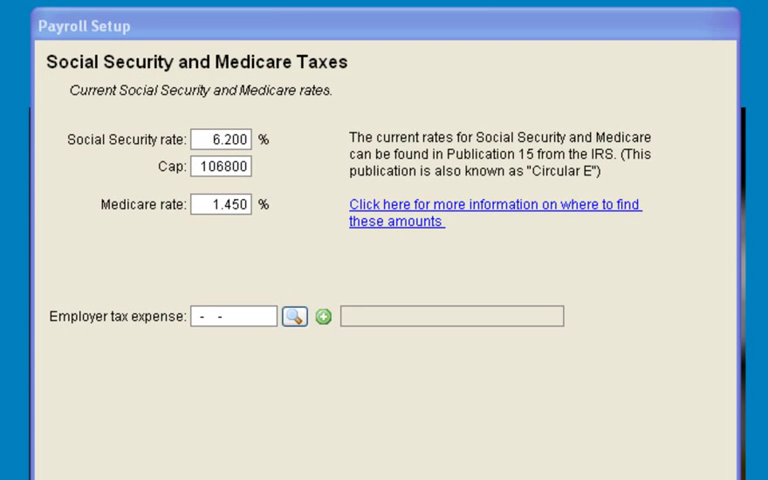
- Keep the 6.2% Social Security and 1.45% Medicare rates and continue
click(293, 316)
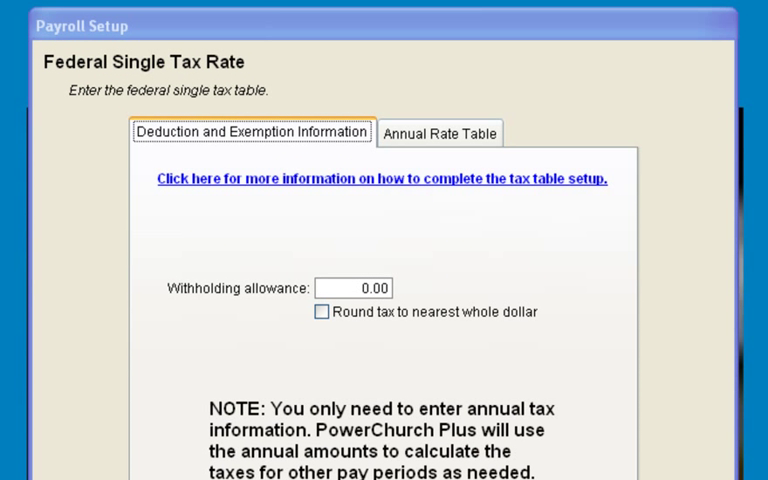
- Enter an 8,000.00 federal single withholding allowance and review the annual rate table
click(353, 288)
text(8000)
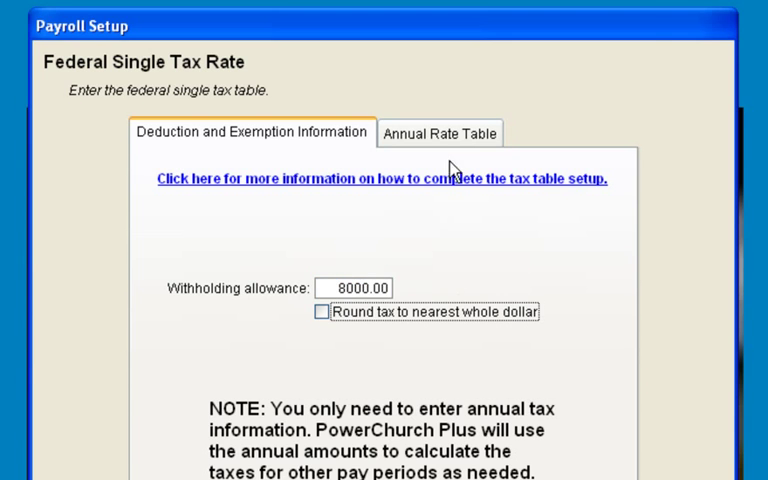
click(439, 133)
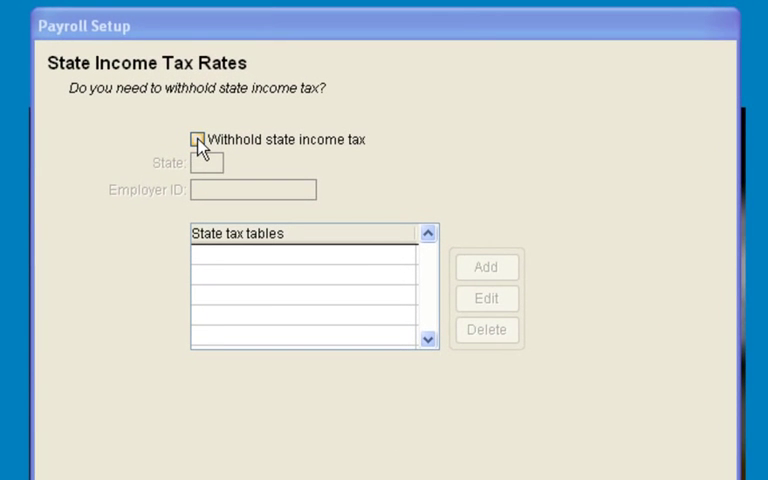
- Enable Withhold state income tax and add a new state tax entry
click(197, 139)
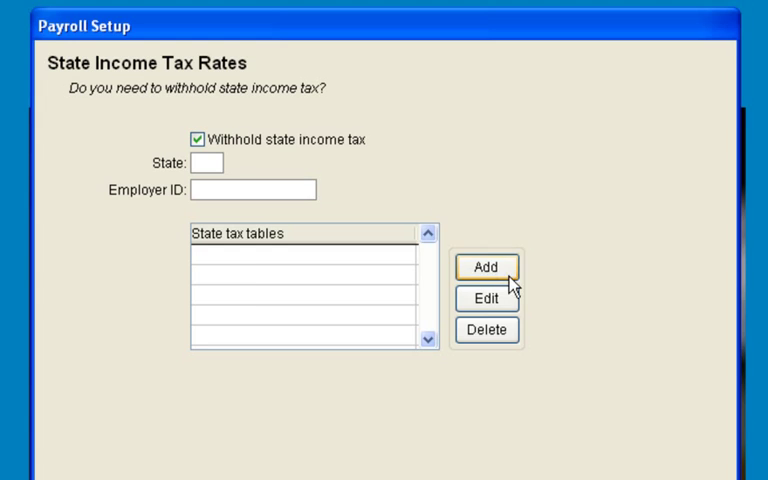
click(486, 267)
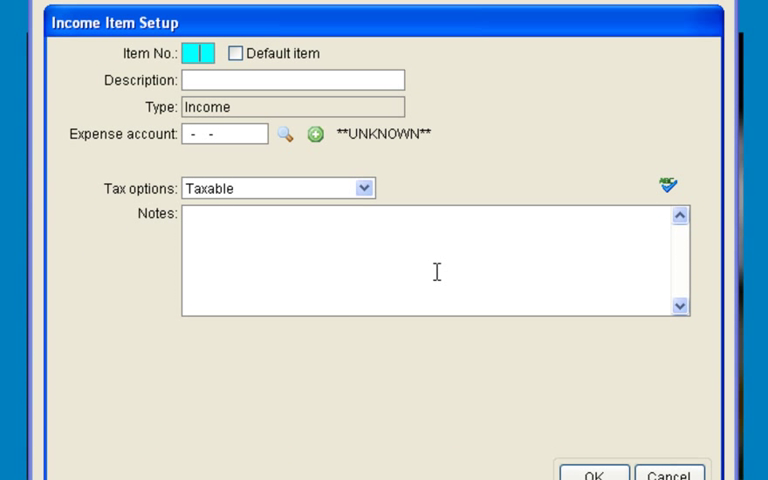
- Add income items such as 10 Administrative Wage, Senior Pastor Wage and SR Housing Allowance
text(10)
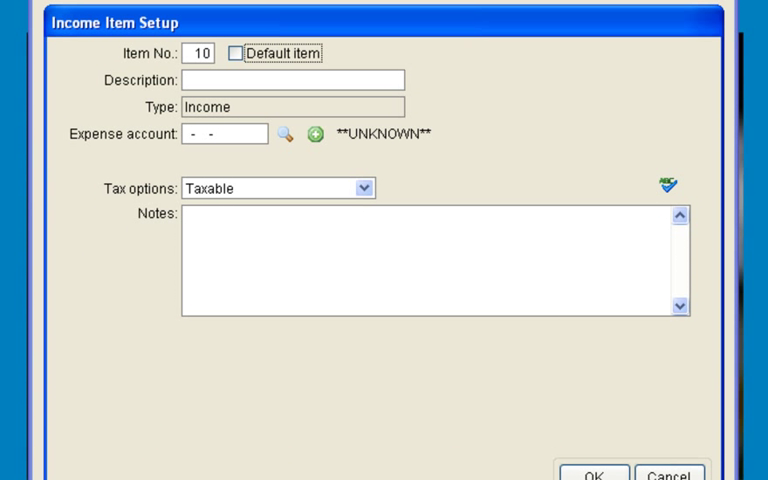
text(Administrative Wage)
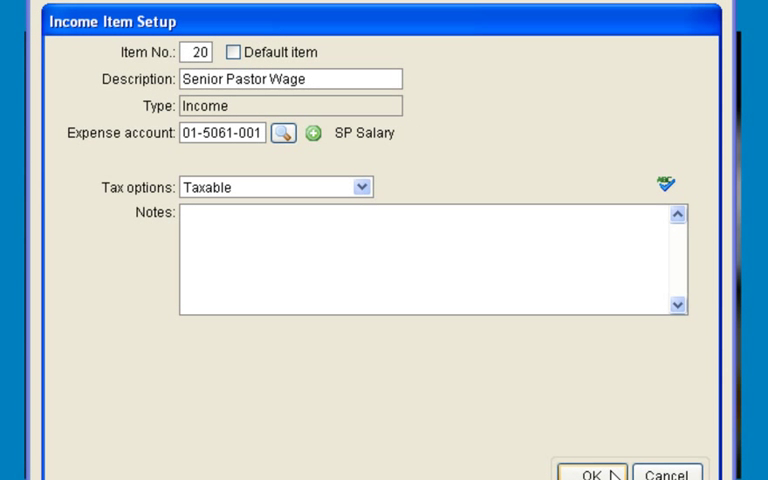
click(599, 473)
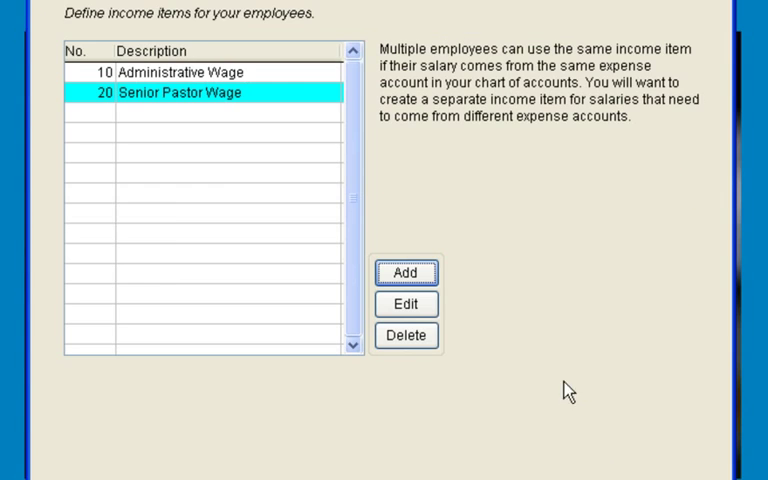
click(406, 272)
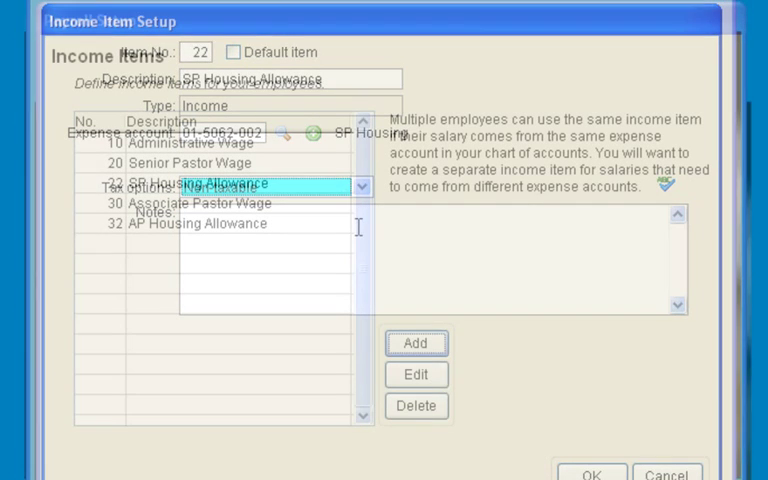
click(605, 474)
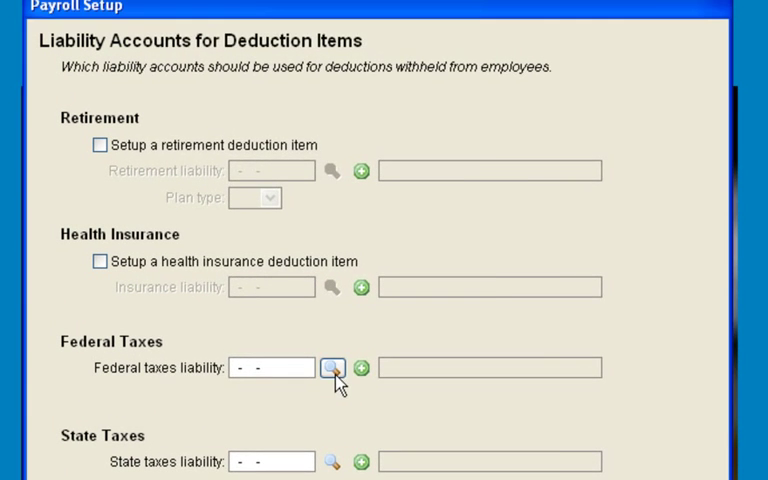
- Look up and assign Federal Withholding (01-2215-000) as the federal taxes liability account
click(332, 365)
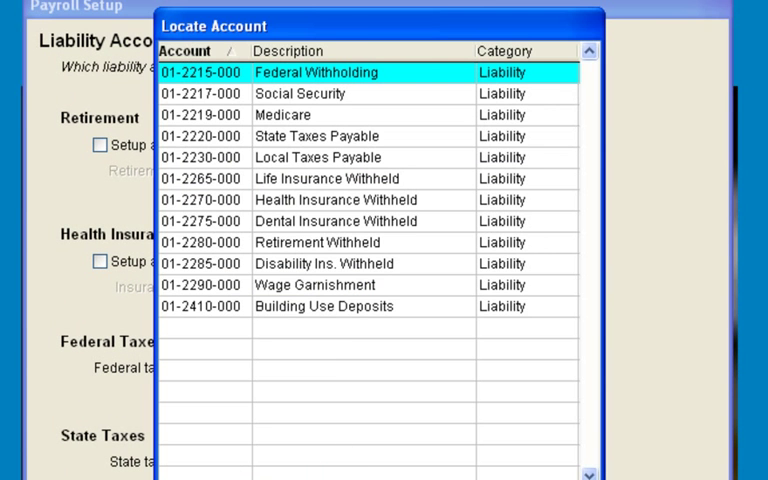
click(316, 136)
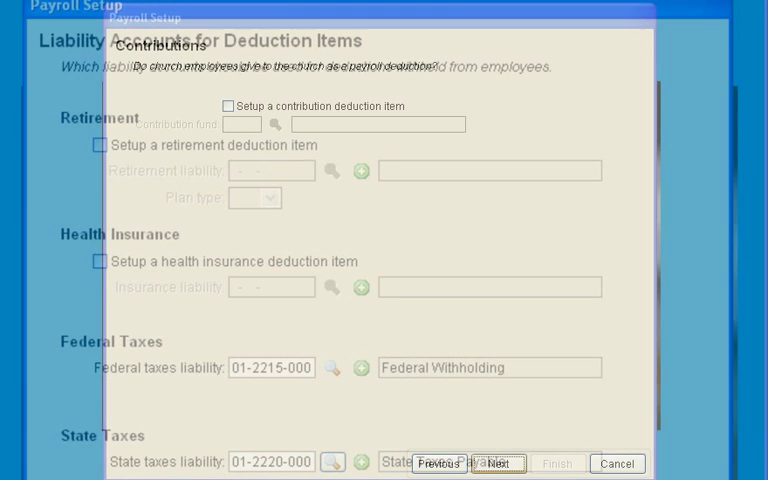
- Advance through the remaining setup pages and finish the payroll wizard
click(497, 464)
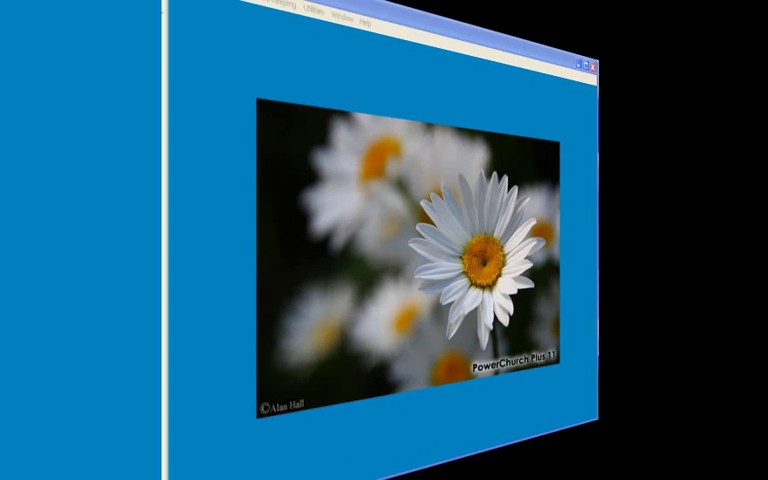
- Open Maintain List of Employees from Accounting and begin a new employee record
click(185, 43)
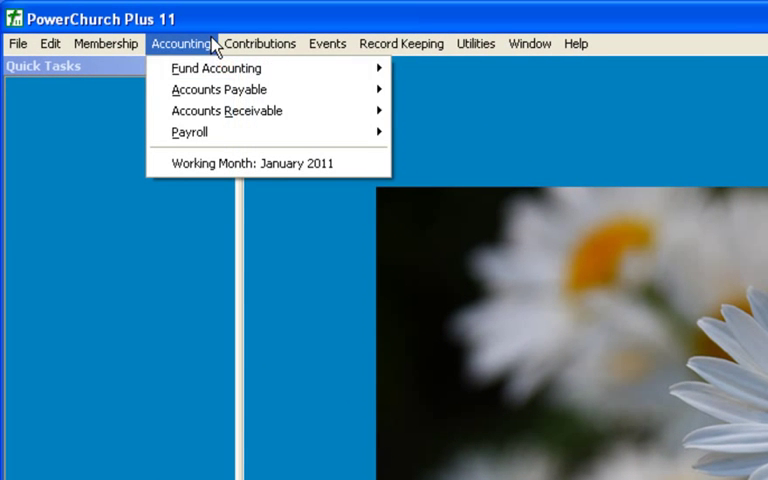
mouse_move(189, 131)
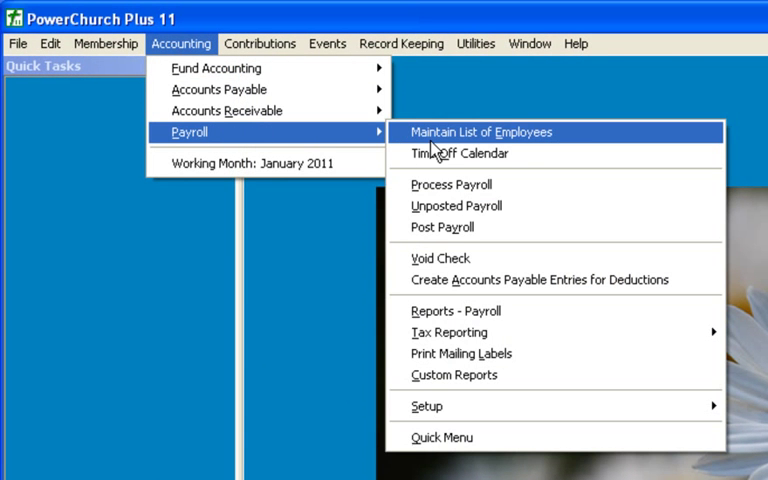
click(484, 131)
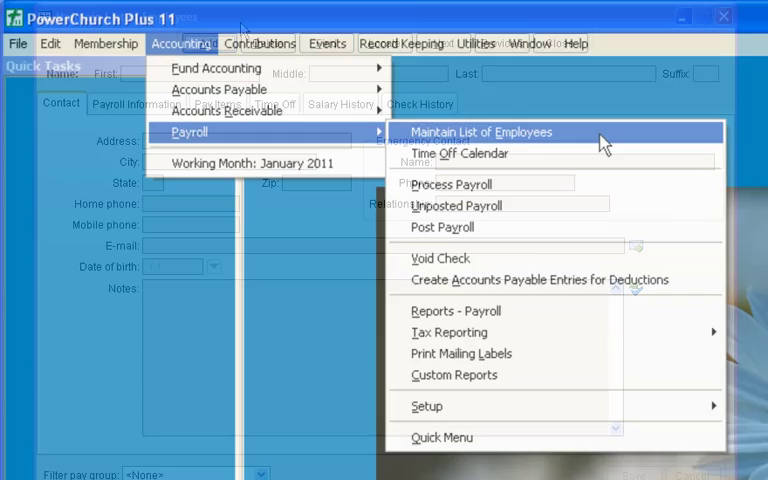
click(480, 131)
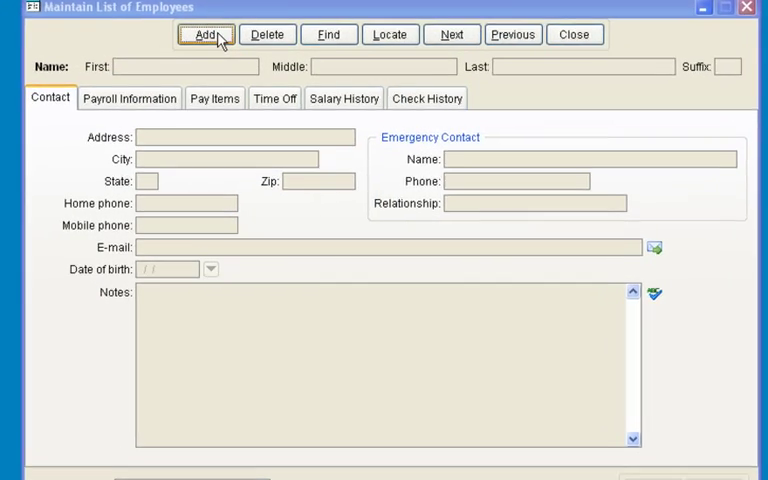
click(209, 34)
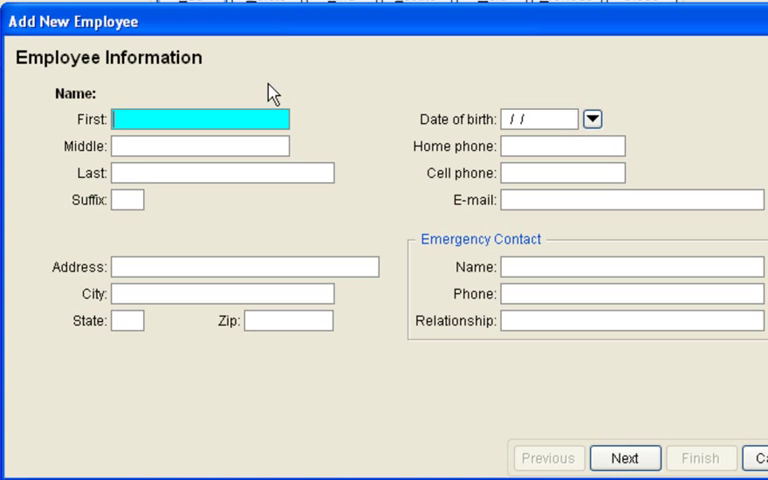
- Advance the new employee to Pay Items and pick Senior Pastor Wage as income
click(624, 457)
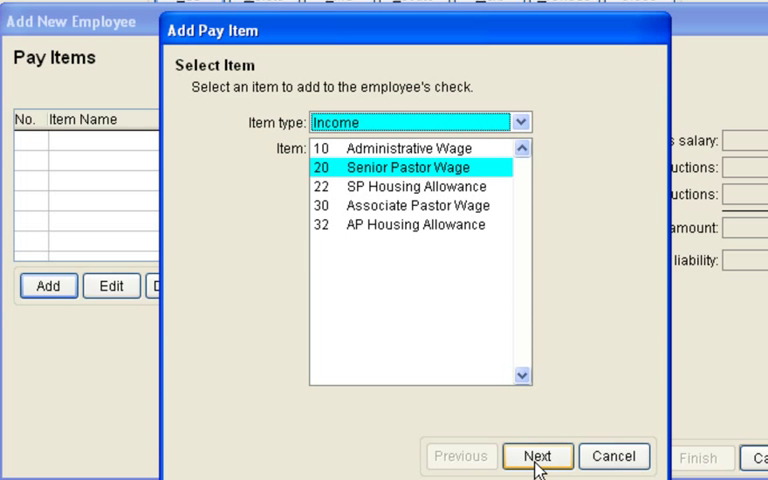
click(539, 456)
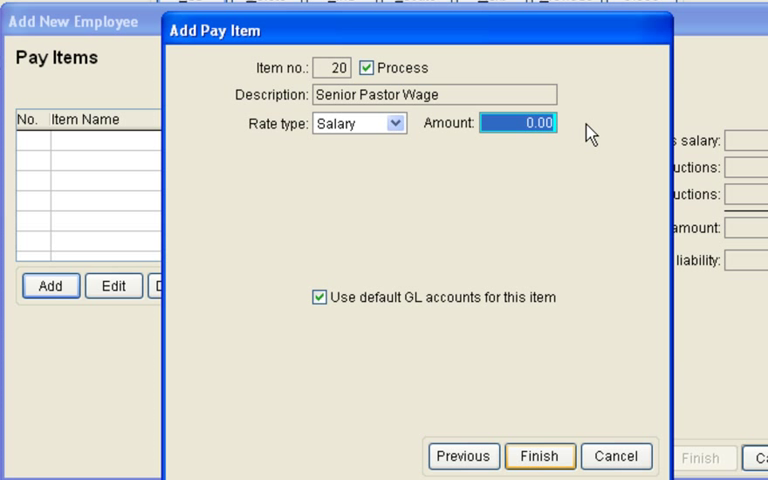
text(1562.50)
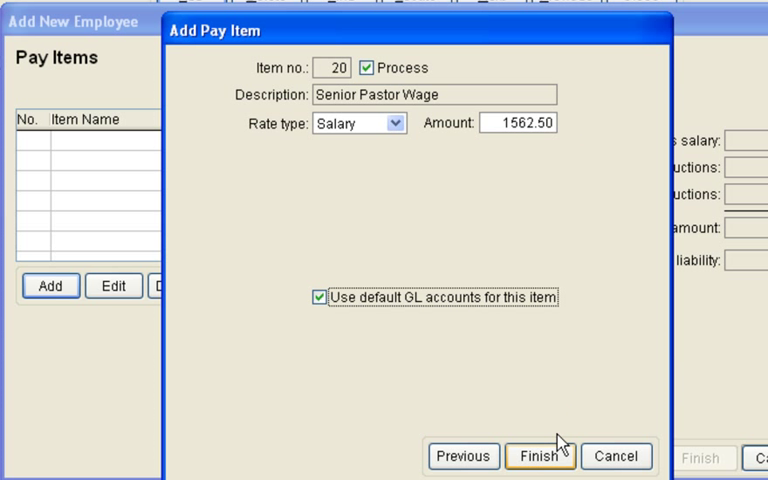
click(539, 456)
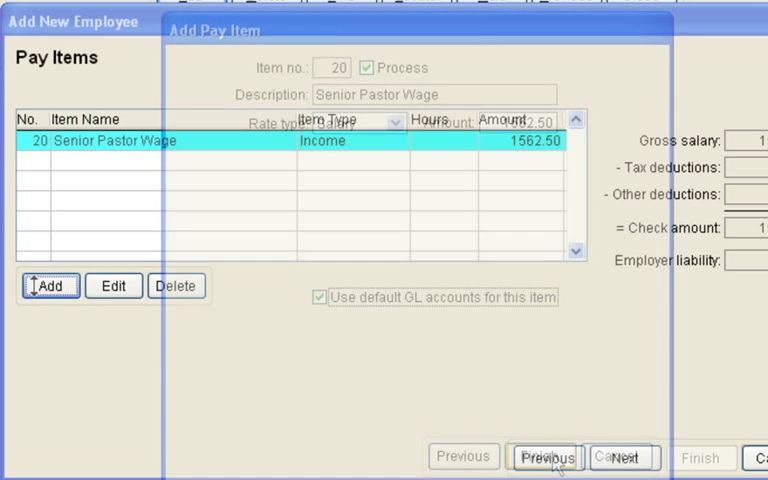
click(49, 286)
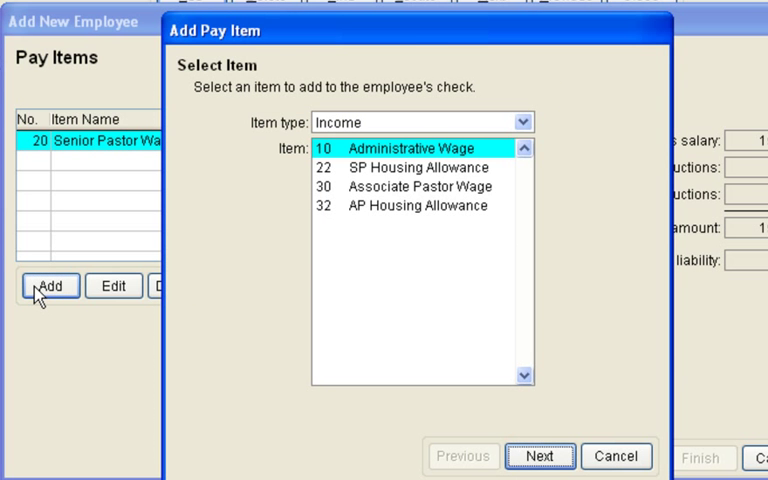
mouse_move(435, 217)
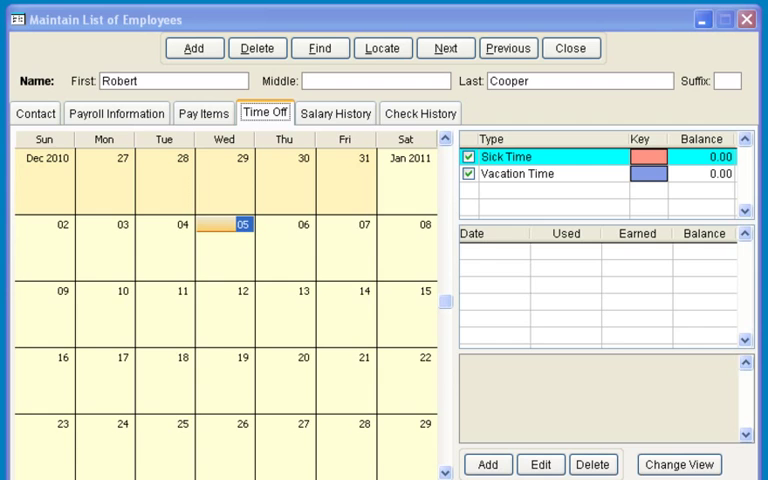
- Close the Maintain List of Employees window
click(486, 464)
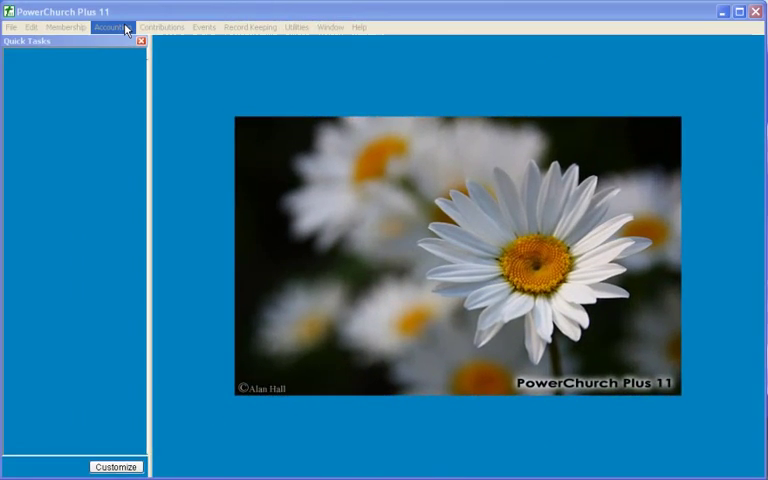
- Open Process Payroll for Current Employees, 01/01/2011–01/16/2011, from Accounting > Payroll
click(108, 26)
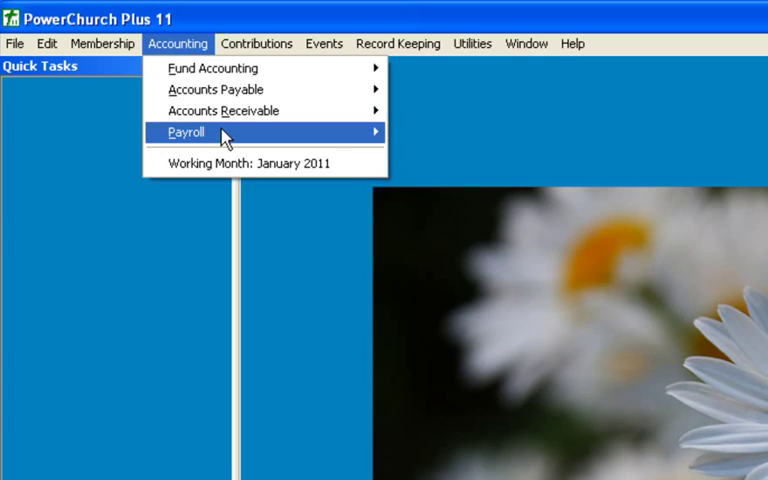
click(186, 131)
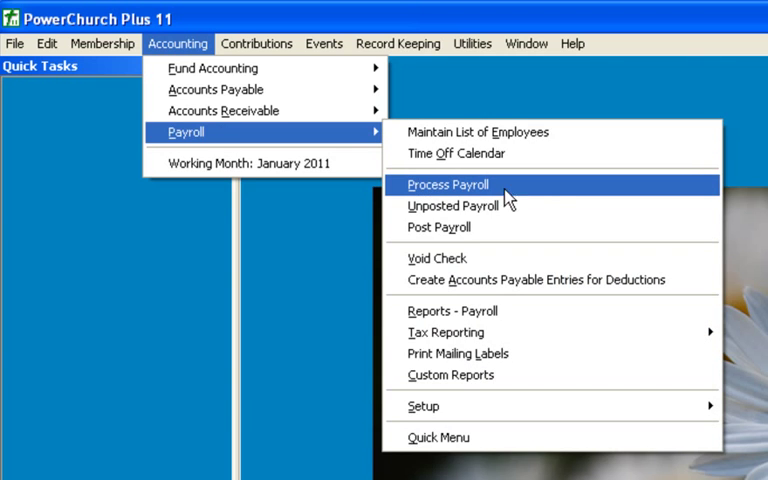
click(449, 184)
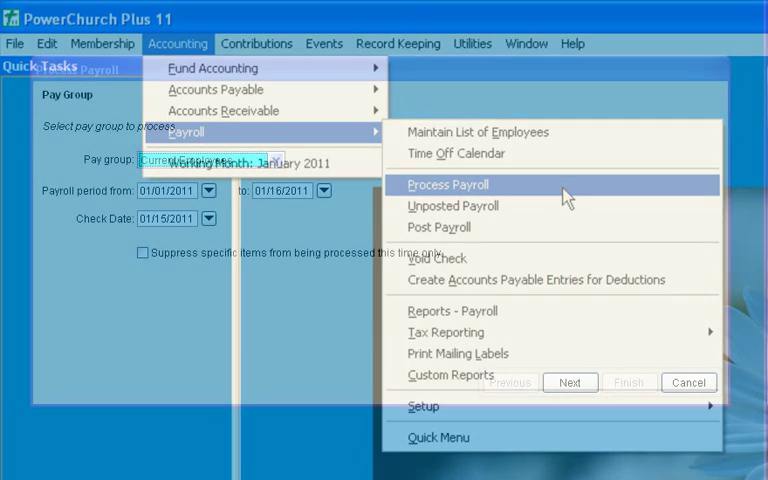
click(447, 184)
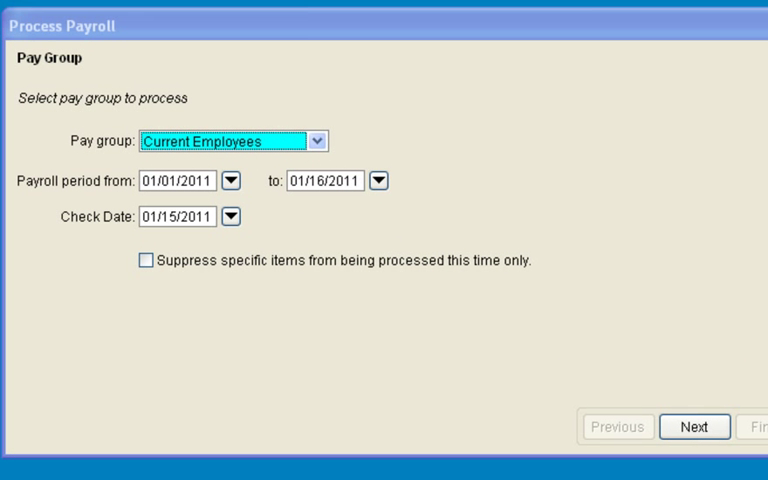
- Include all three checked employees and accept their five listed salary amounts
click(693, 427)
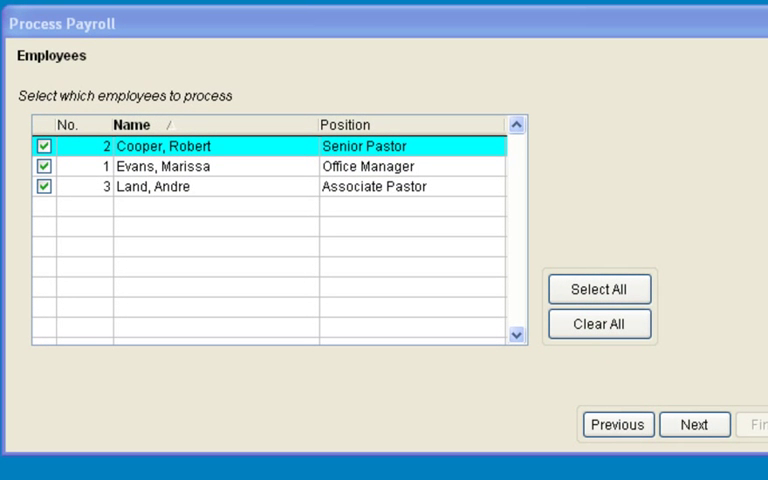
click(692, 424)
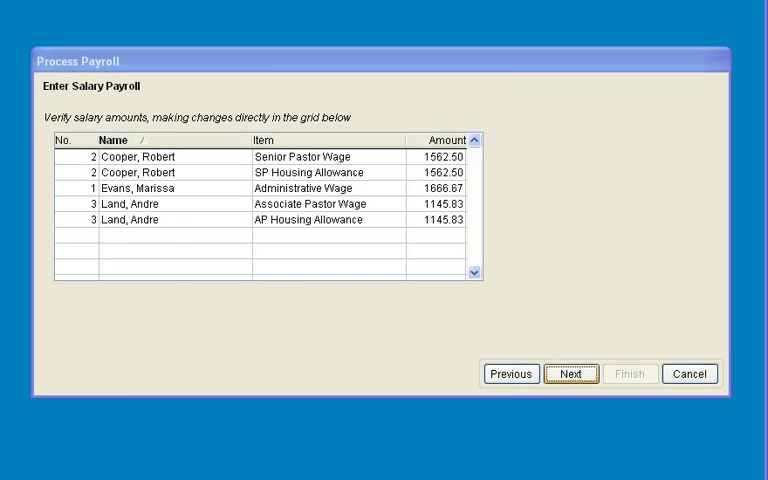
click(570, 373)
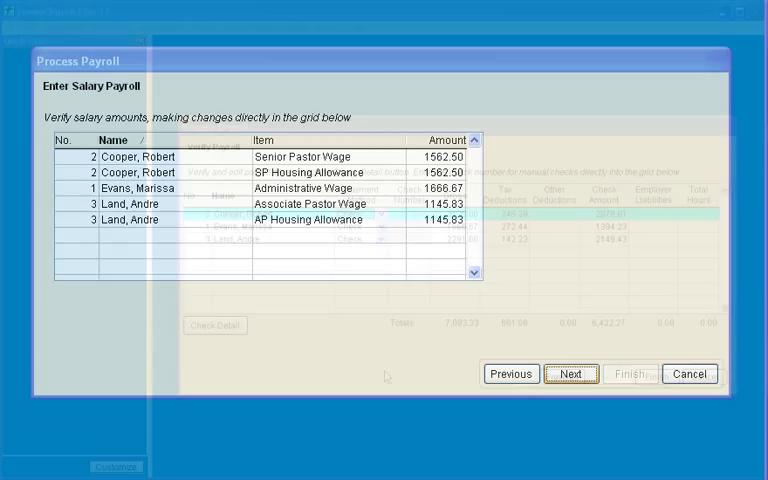
click(567, 374)
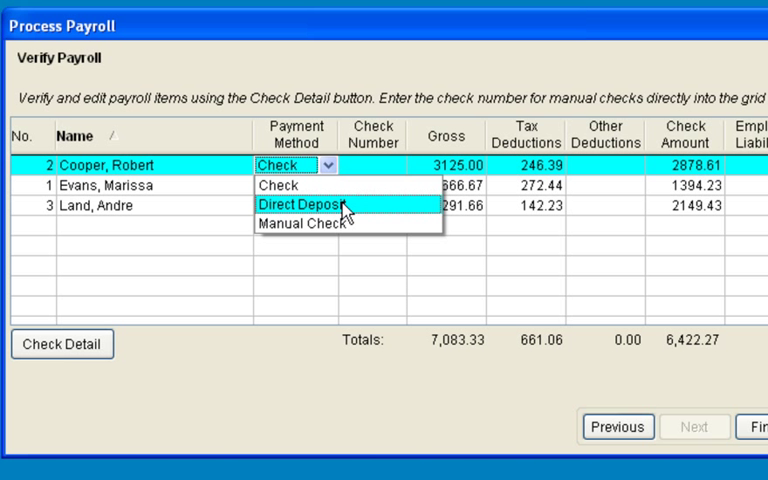
click(300, 205)
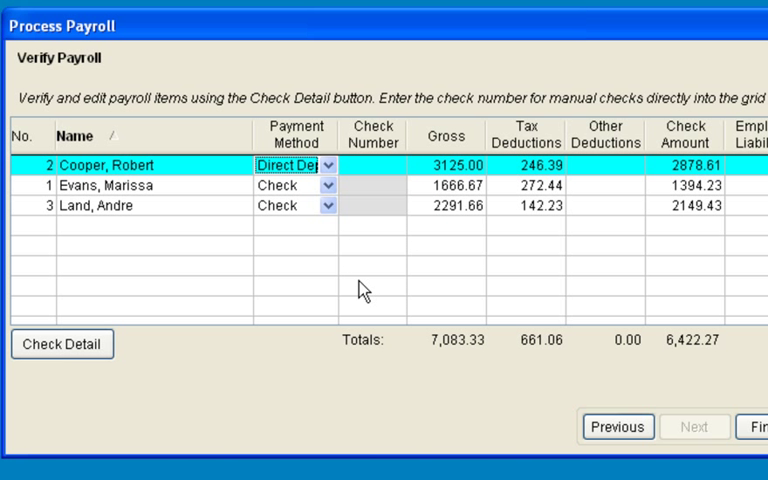
click(329, 165)
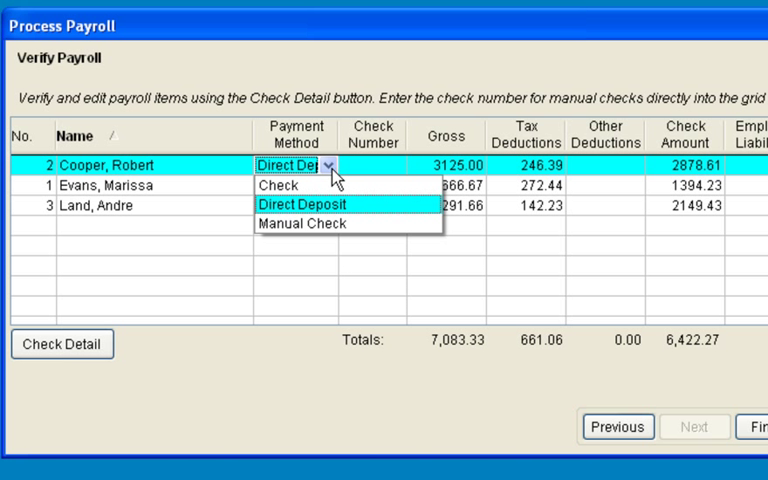
click(298, 222)
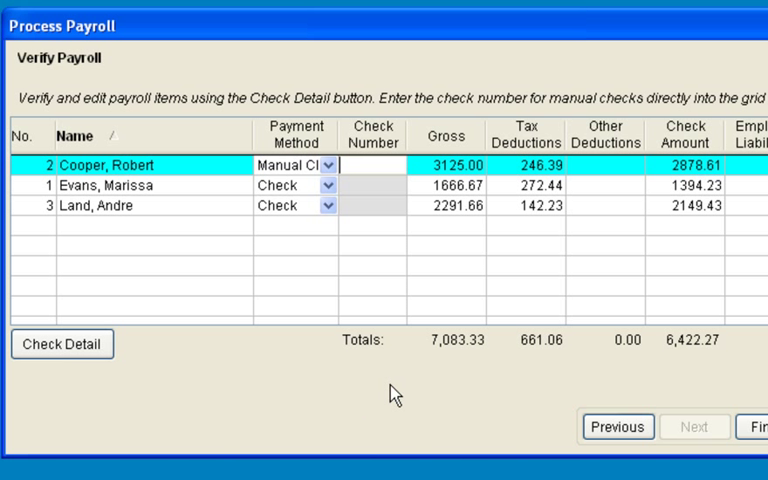
text(151)
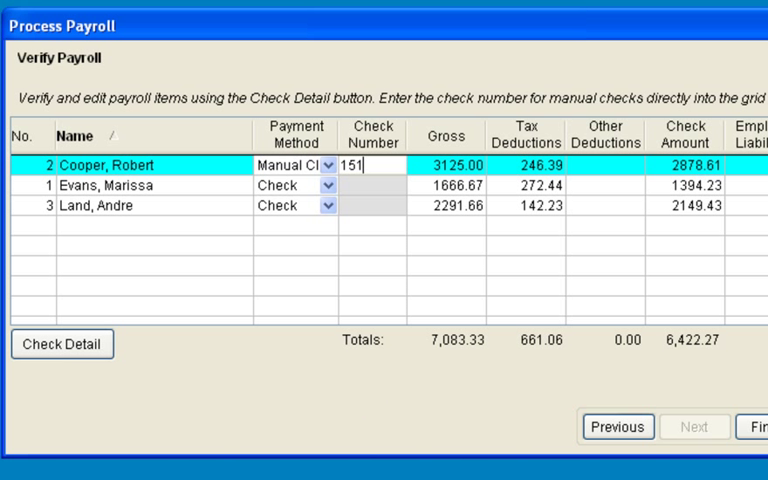
text(0)
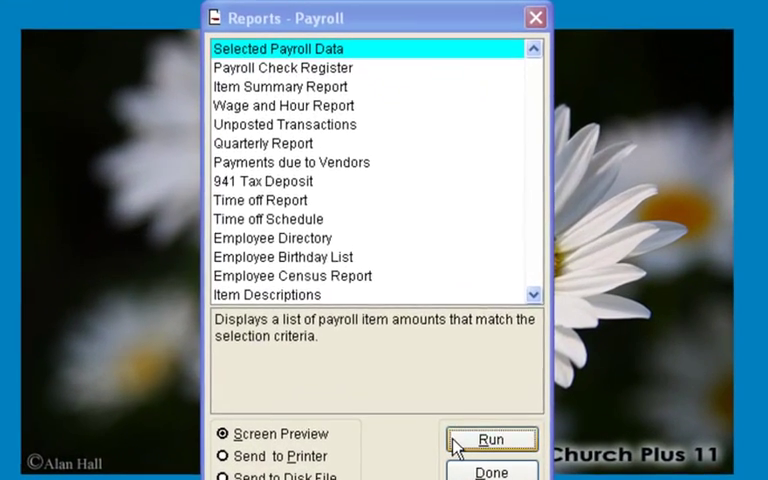
- Run Selected Payroll Data sorted by check number, then launch the Item Summary Report
click(491, 438)
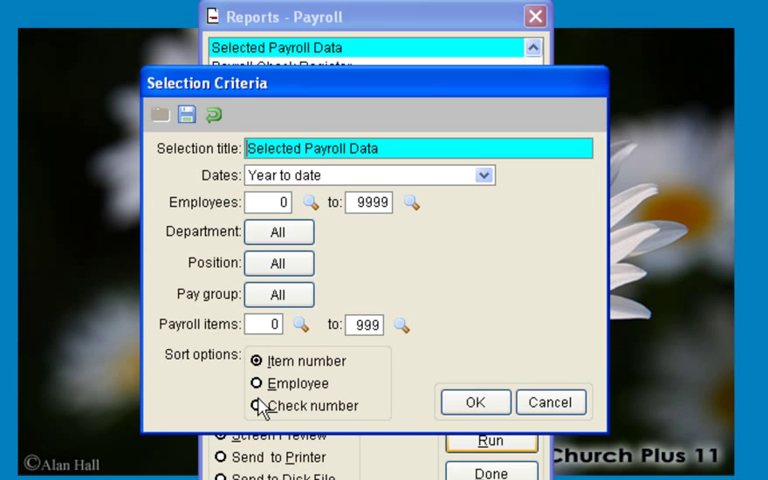
click(257, 406)
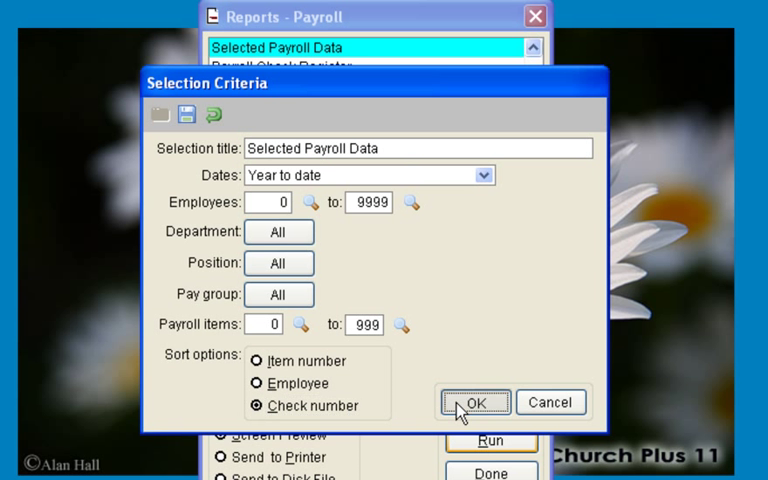
click(474, 401)
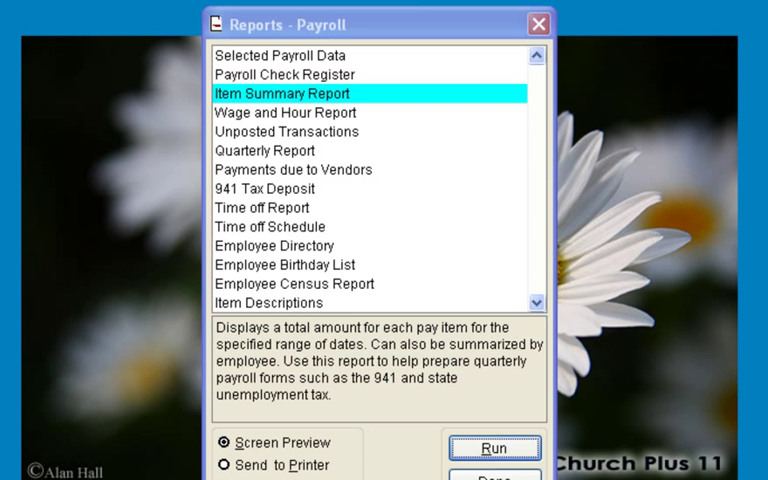
click(496, 449)
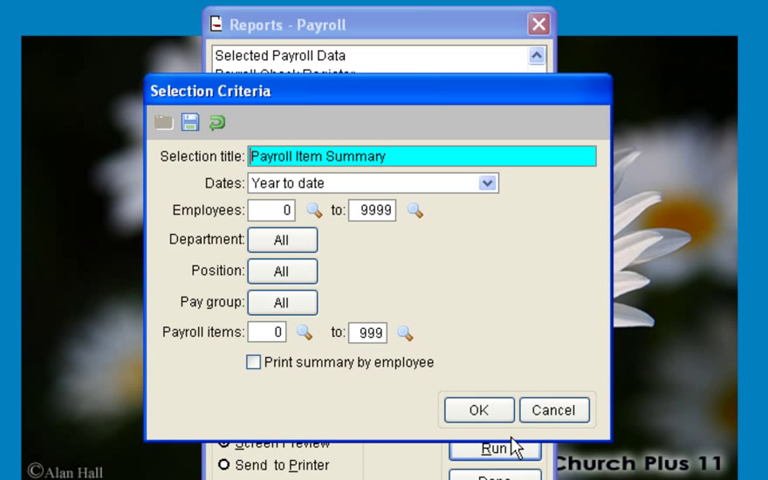